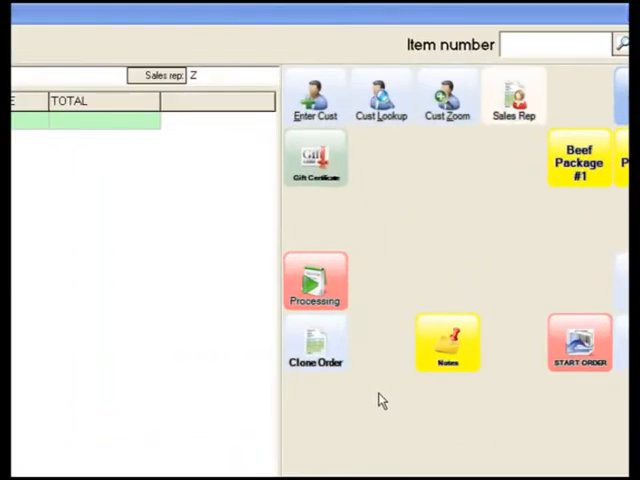
mouse_move(596, 384)
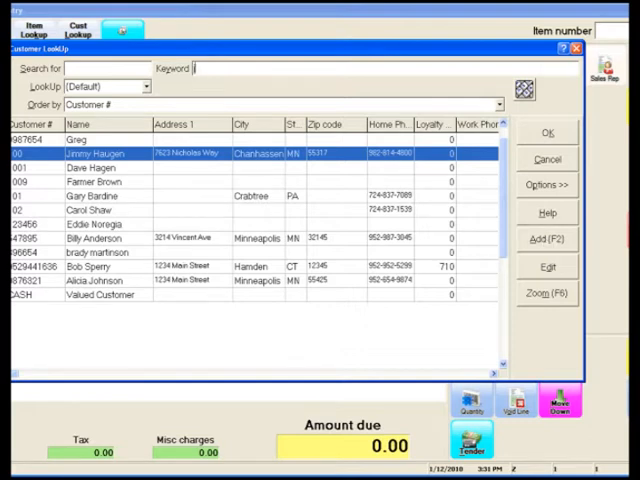
Search the customer lookup for 'jimmi' and select that customer for the processing ticket.
type("jimmi")
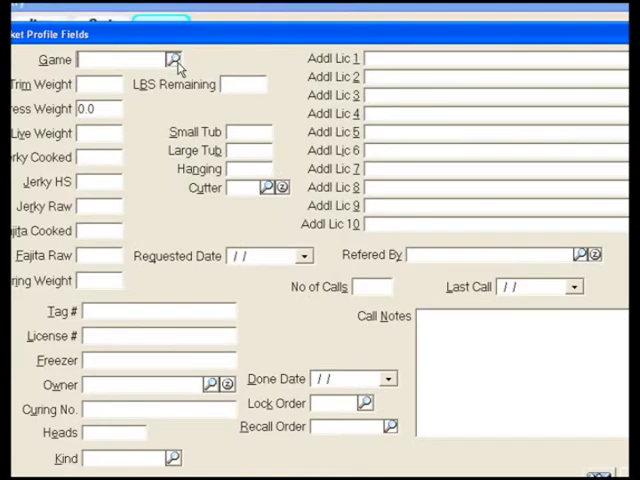
Set the game to DEER with trim weight 80.0 and dress weight 120.
left_click(172, 60)
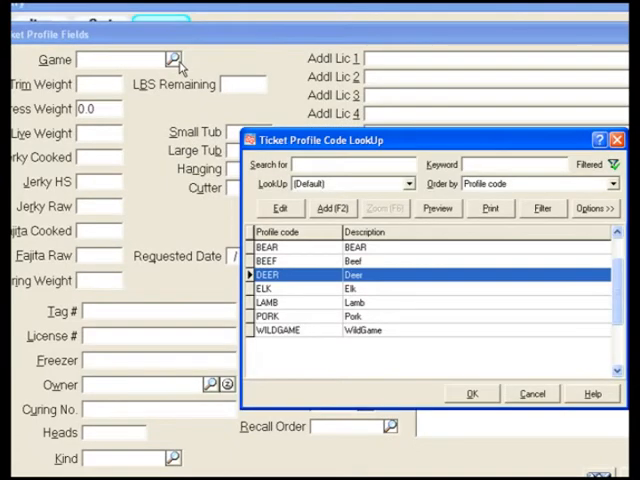
left_click(472, 392)
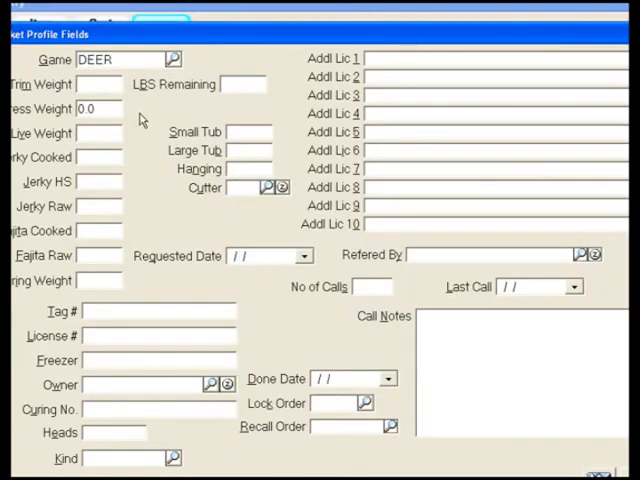
left_click(100, 84)
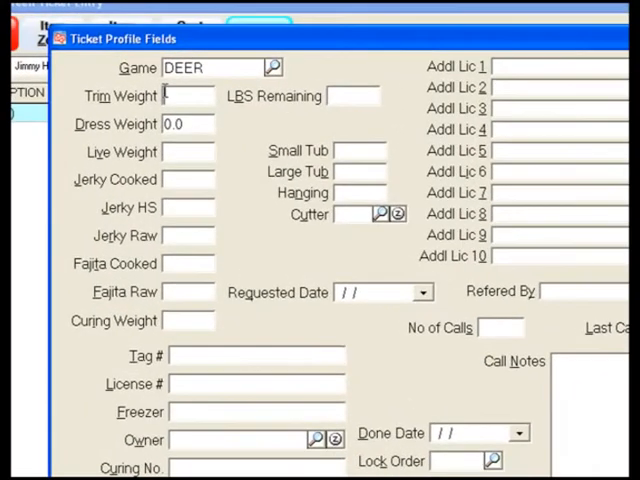
type("80.0")
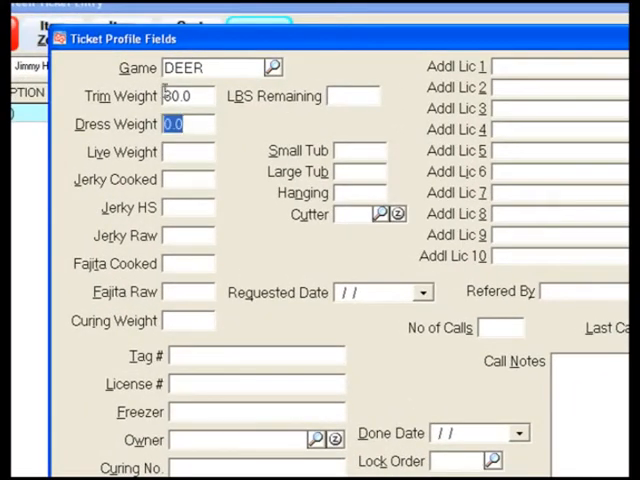
type("120")
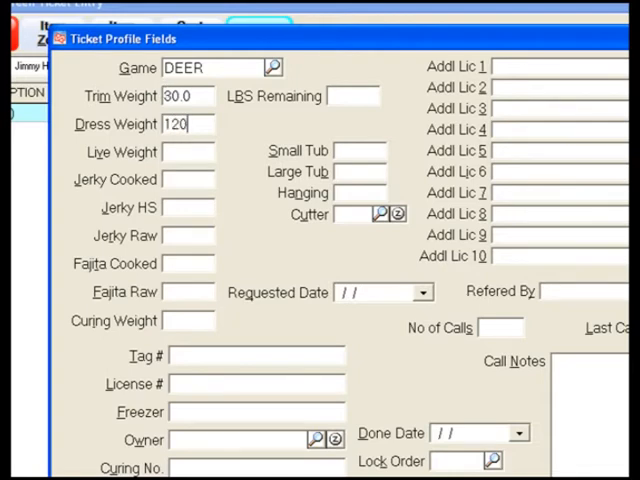
Enter live weight 150, tag # 12 and license # 1234.
type("1")
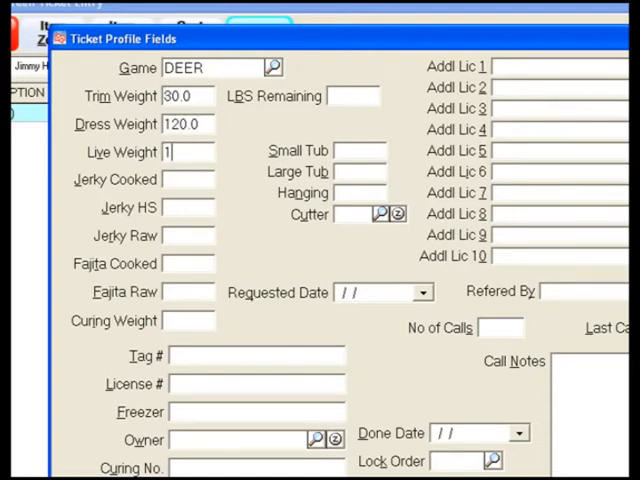
type("50")
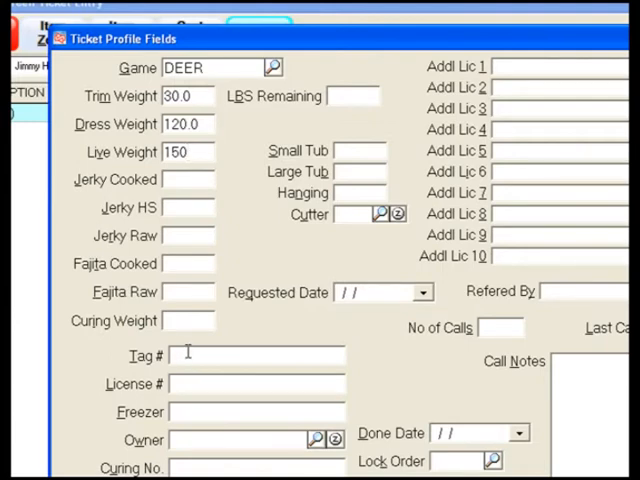
type("123456")
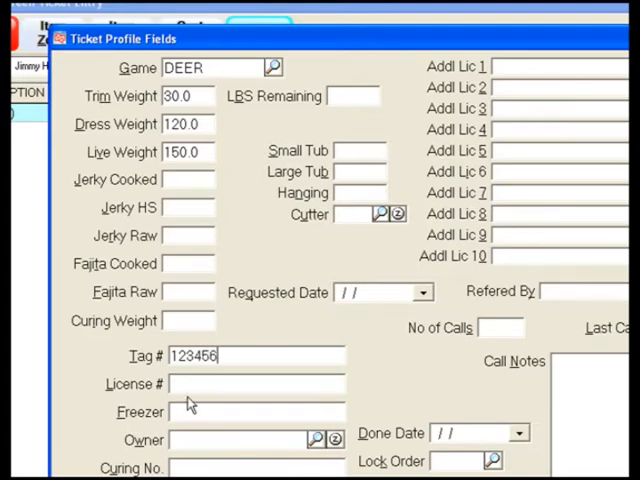
type("123456")
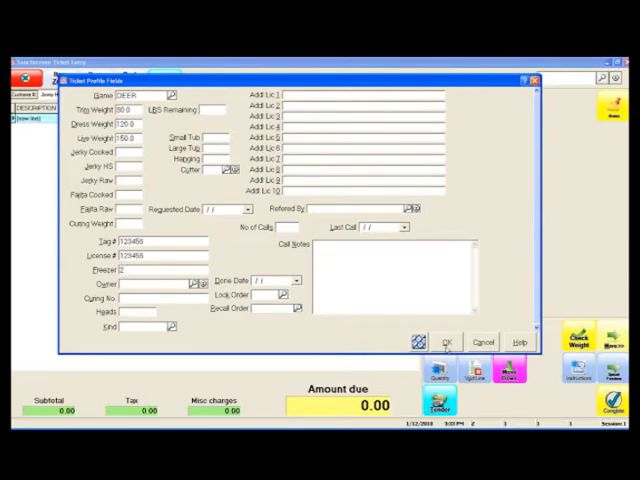
Save the deer profile and add 10 LB of venison summer sausage, bringing the total to 72.80.
left_click(448, 340)
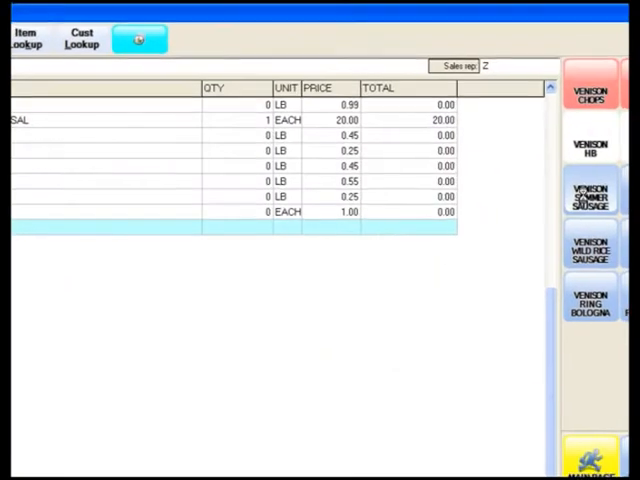
left_click(592, 196)
type("10")
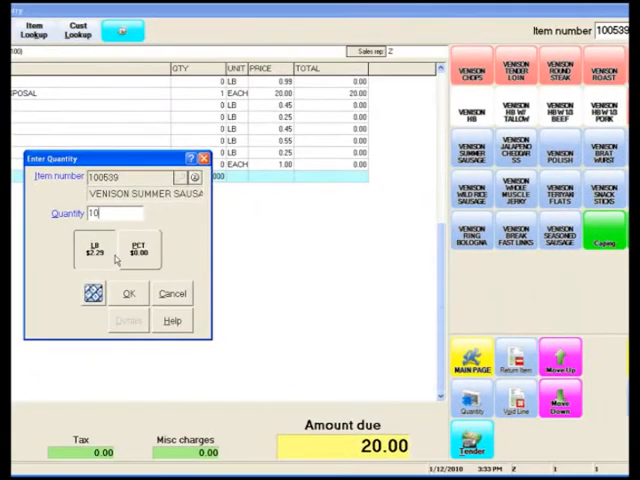
left_click(128, 292)
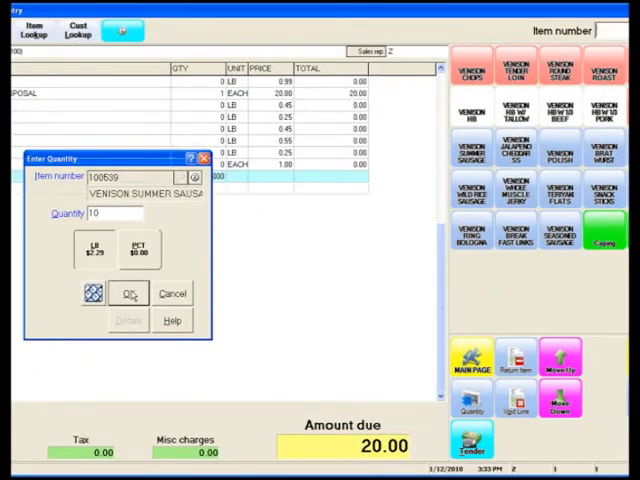
left_click(130, 292)
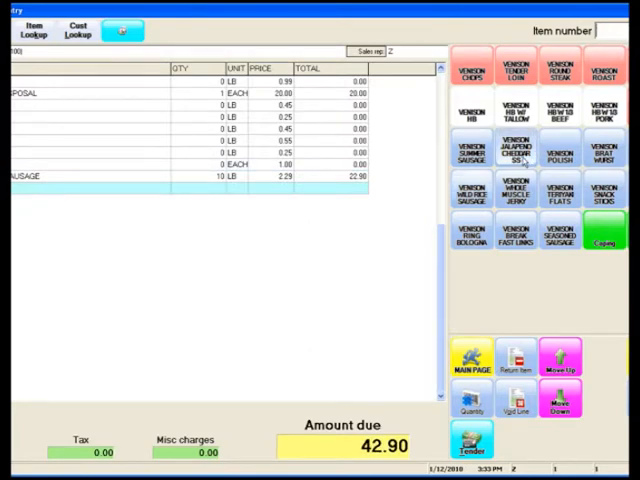
left_click(516, 156)
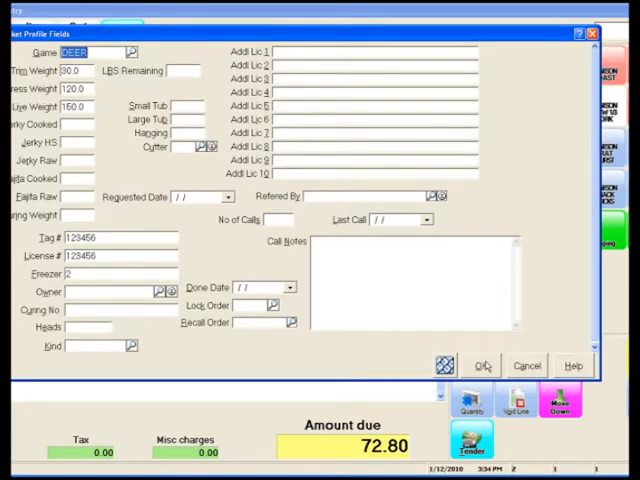
Revise the deer profile weights so the processing line charges 120 lb at 0.99 for 118.80.
left_click(482, 364)
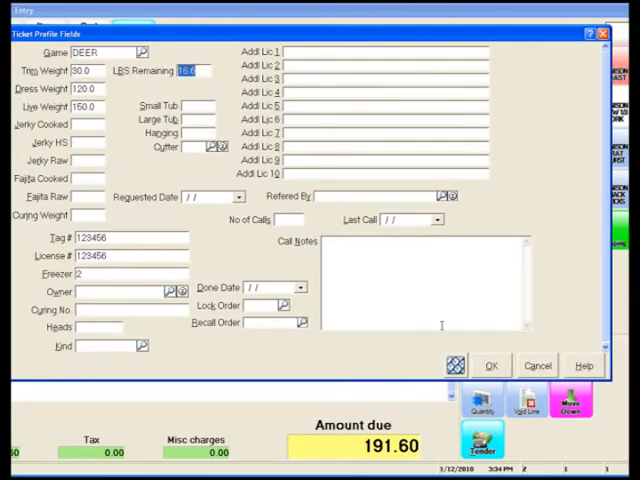
left_click(492, 364)
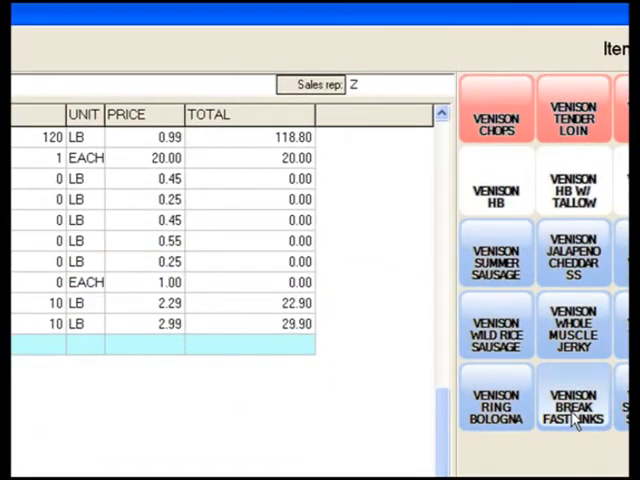
Add venison breakfast links at quantity 50 and venison seasoned sausage by the pound.
left_click(572, 404)
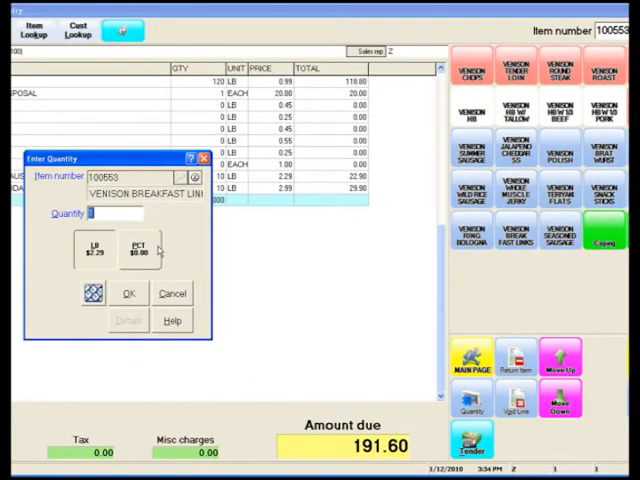
type("50")
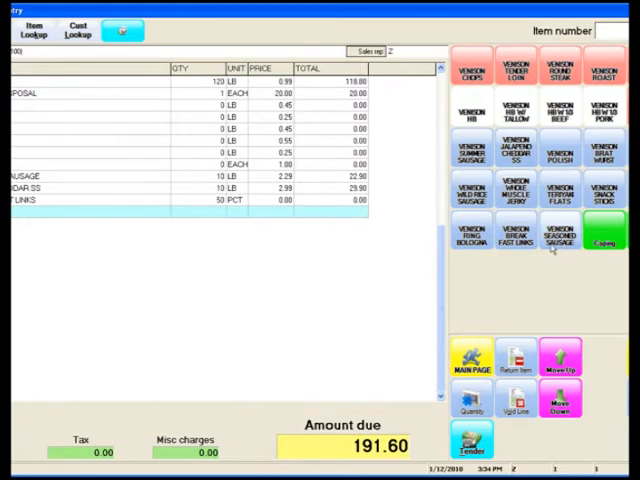
left_click(548, 236)
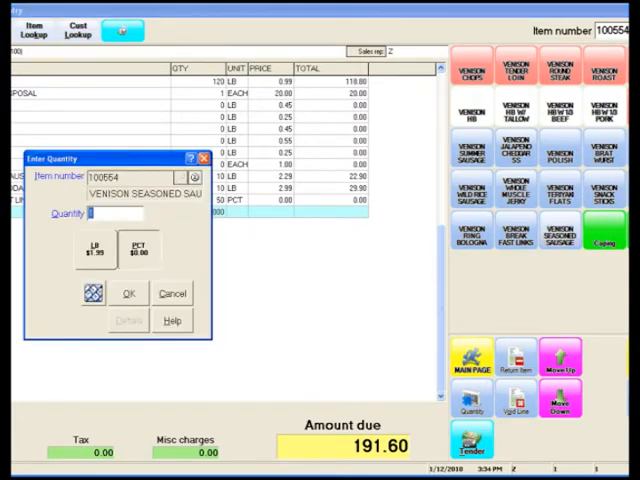
left_click(128, 292)
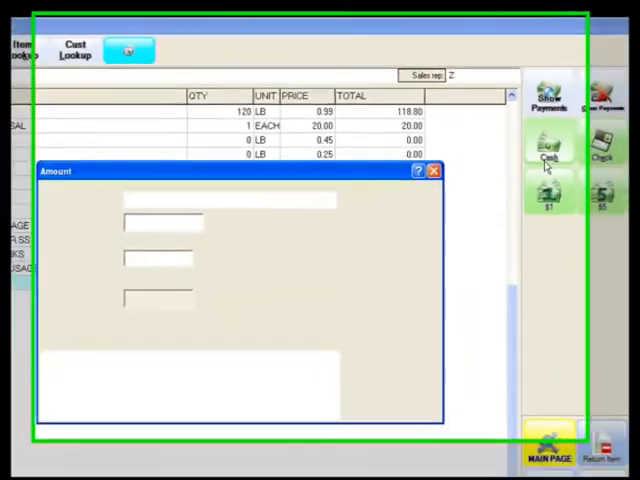
Apply the 50.30 cash minimum down payment toward the 251.52 order.
left_click(548, 144)
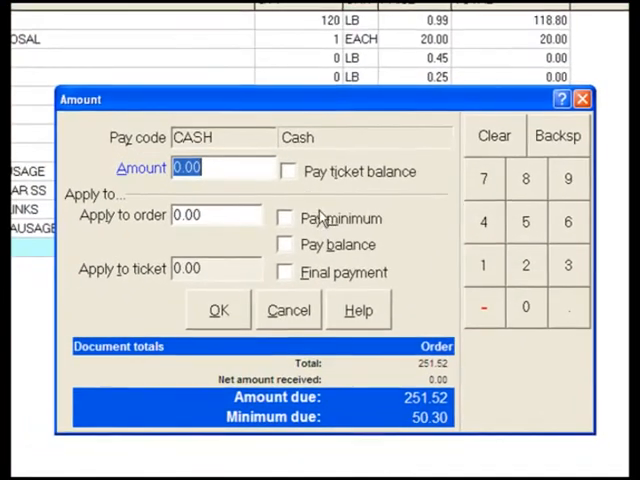
left_click(284, 218)
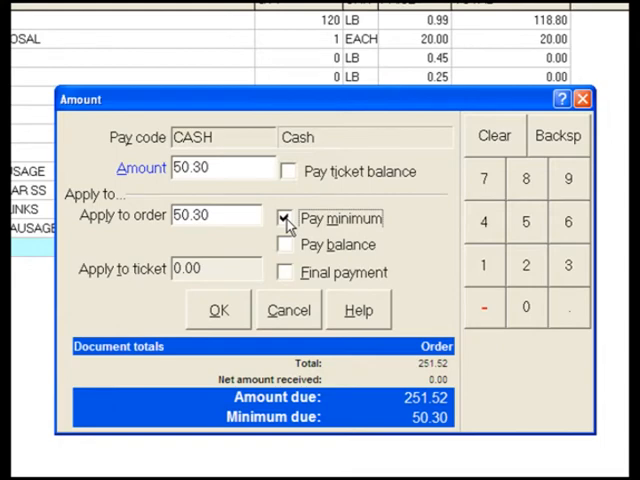
left_click(218, 310)
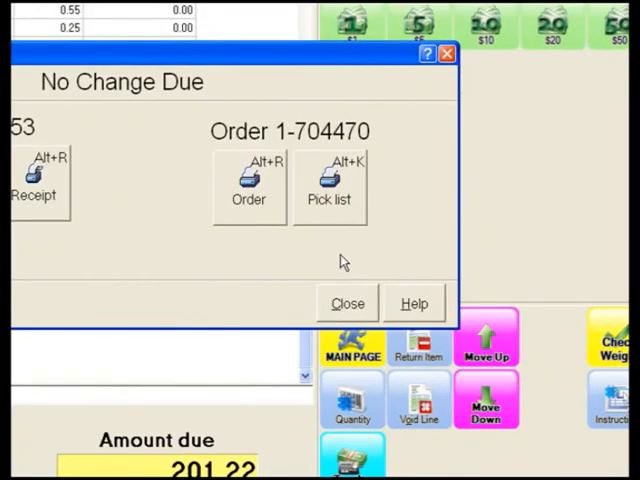
Preview the pick list for order 1-704470 showing the customer and venison items.
left_click(248, 188)
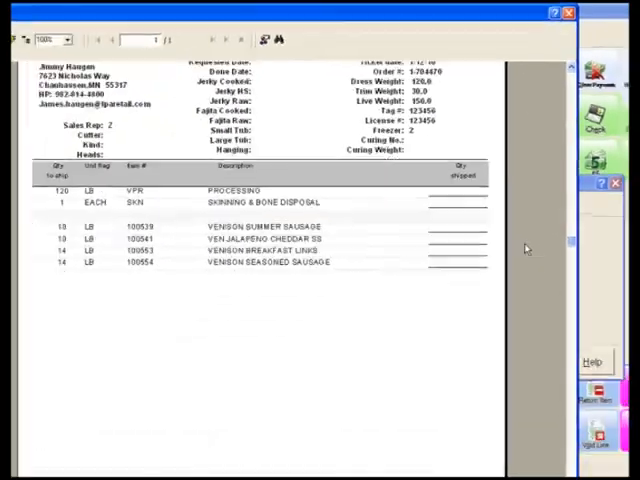
scroll("down", 3)
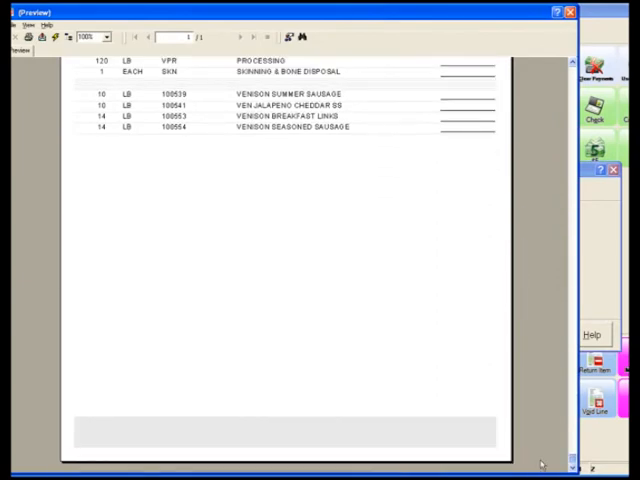